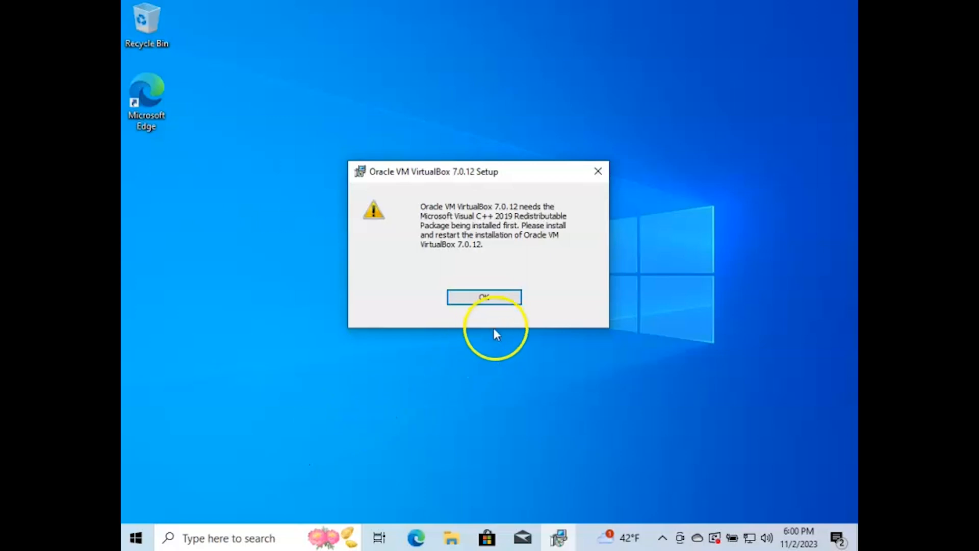
Dismiss the VirtualBox 7.0.12 warning requiring the Visual C++ 2019 Redistributable.
click(484, 297)
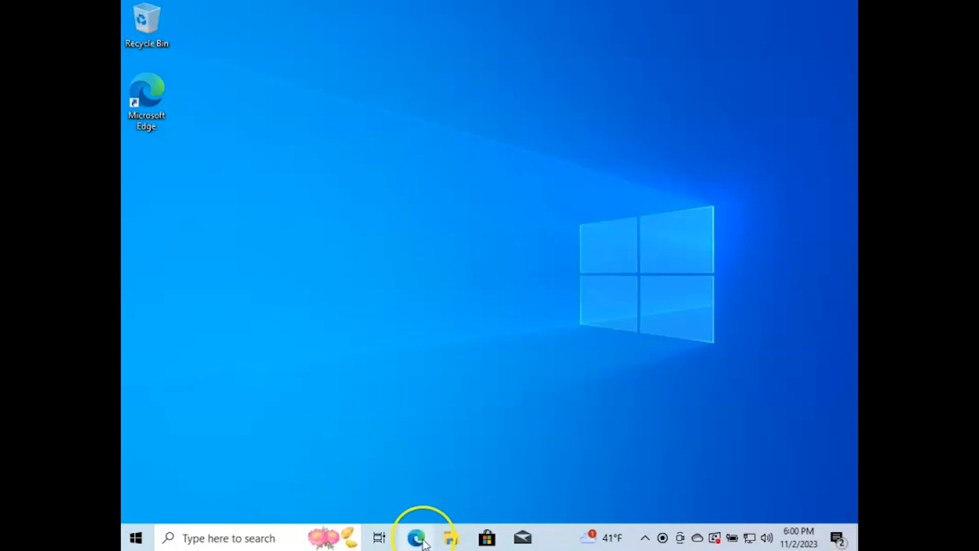
Download vc_redist.x64.exe from Microsoft's latest supported Visual C++ downloads page in Edge.
click(415, 538)
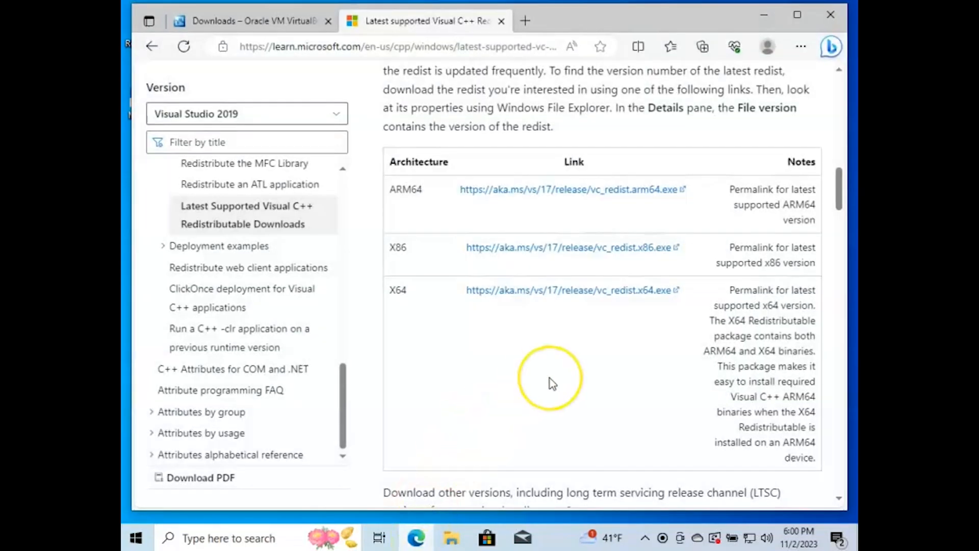
mouse_move(434, 301)
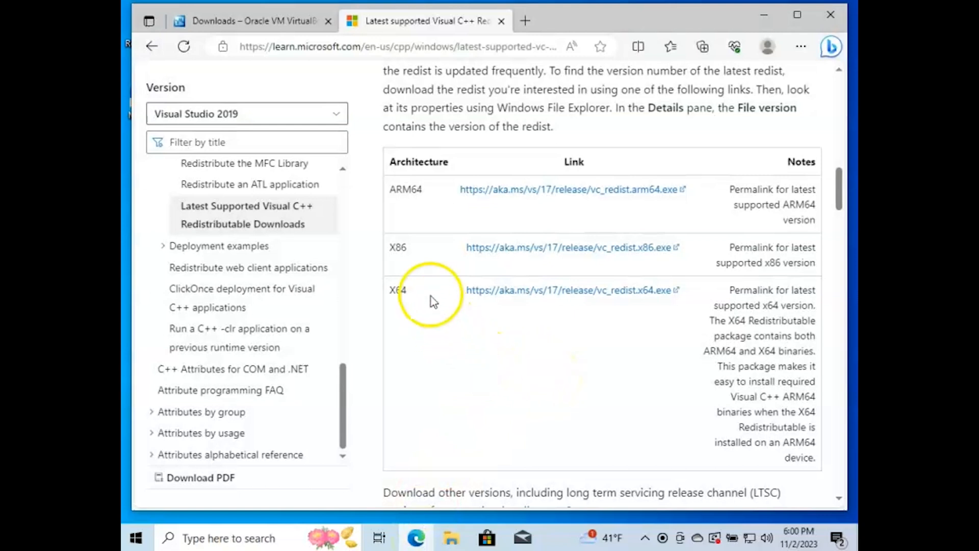
mouse_move(432, 343)
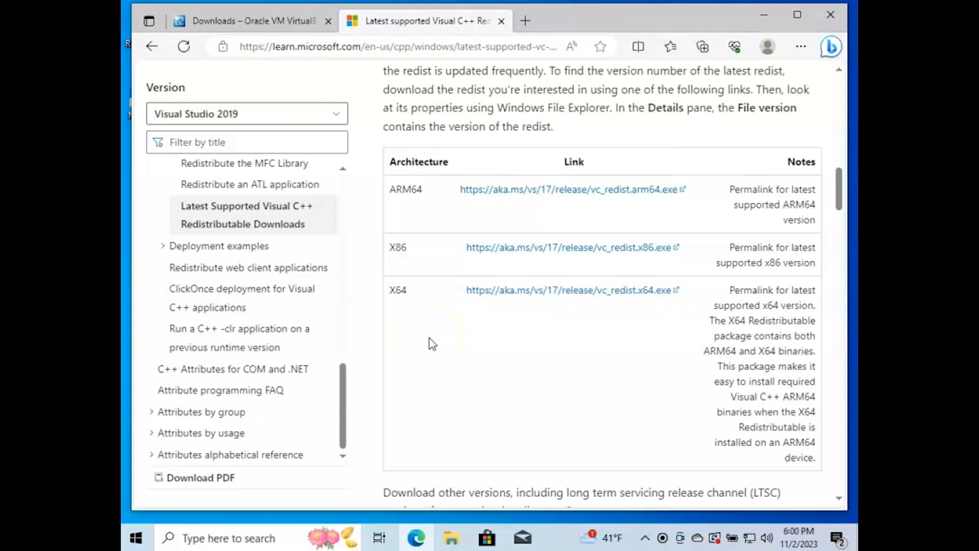
mouse_move(507, 290)
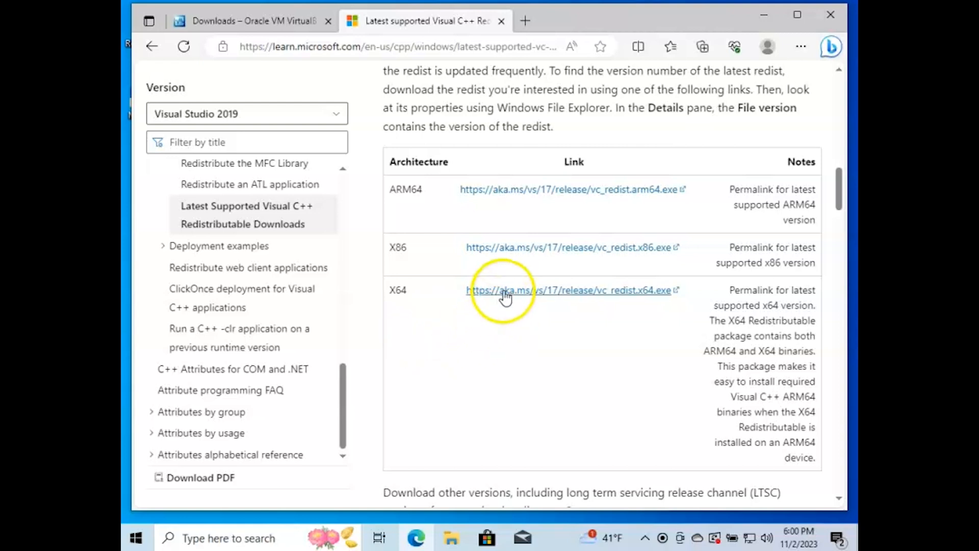
mouse_move(506, 290)
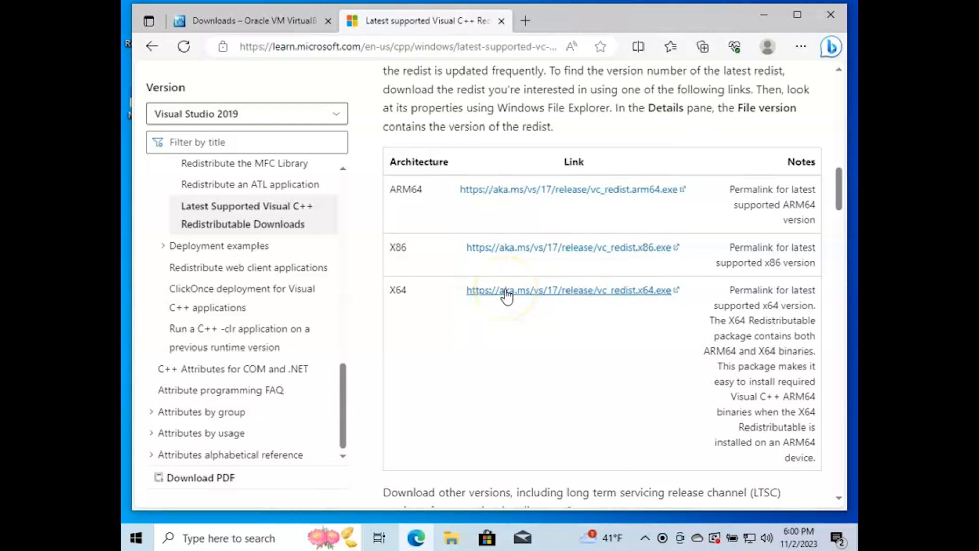
click(570, 289)
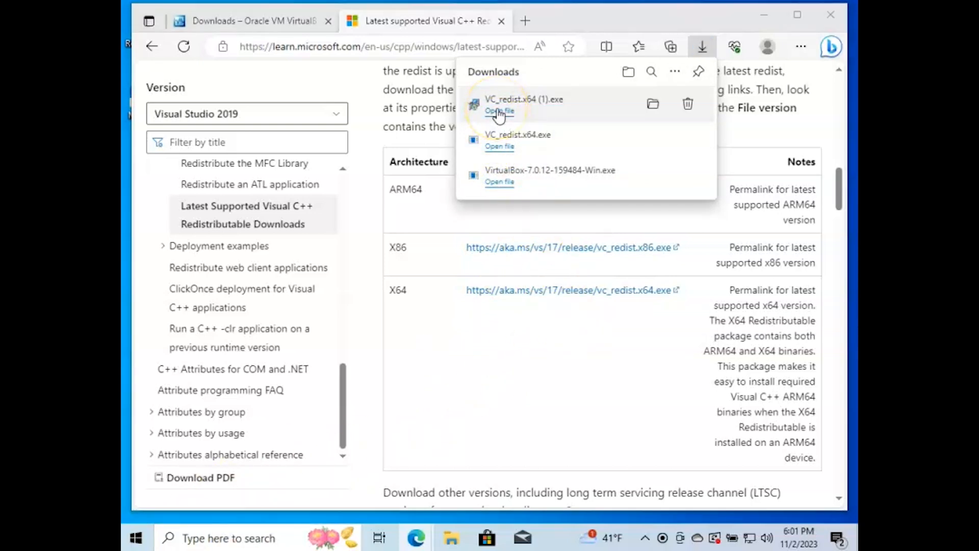
Install Visual C++ 2015-2022 Redistributable (x64) 14.36.32532, accepting the license and UAC prompt.
click(499, 110)
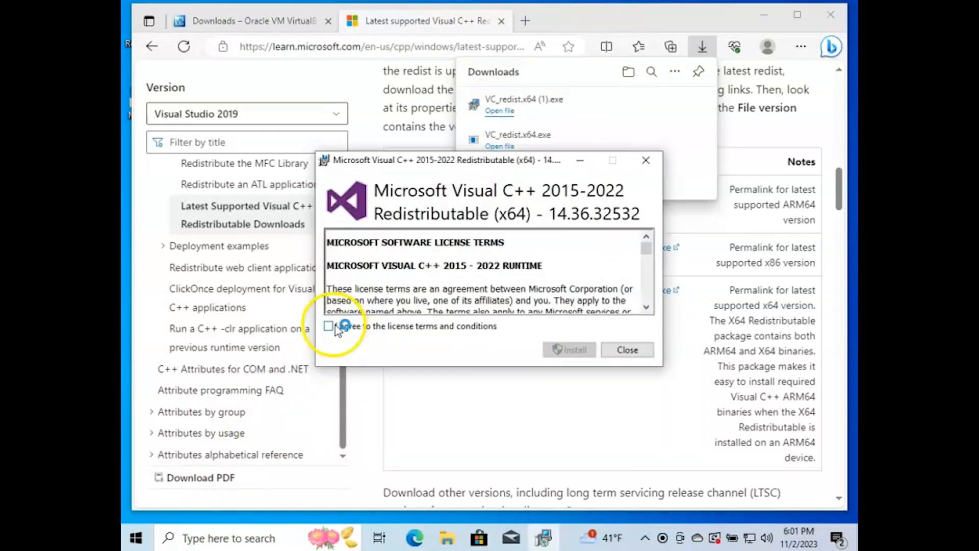
click(568, 348)
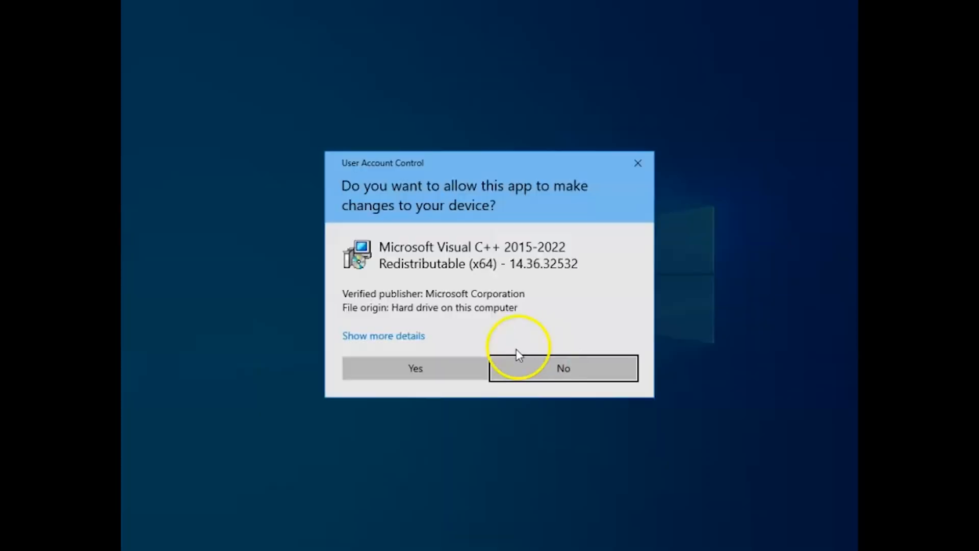
click(415, 367)
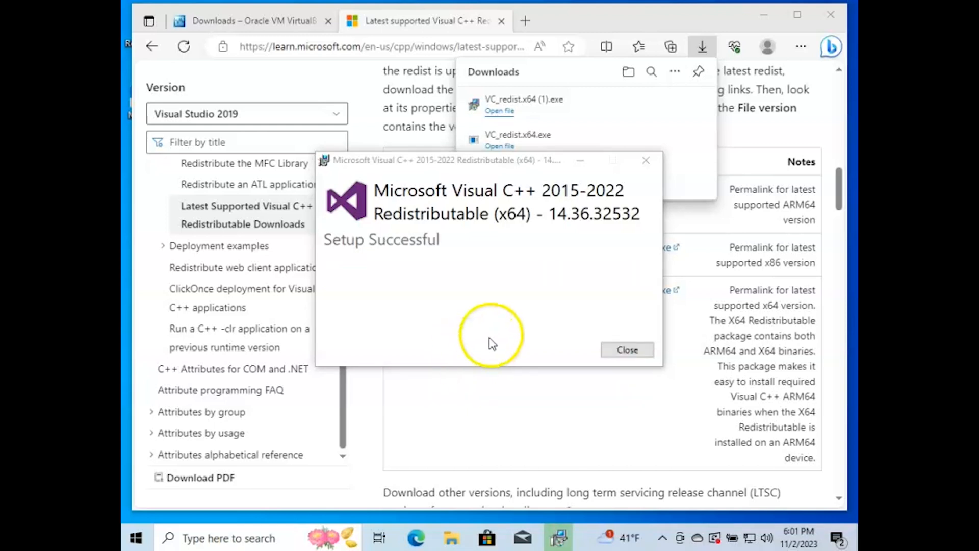
click(626, 349)
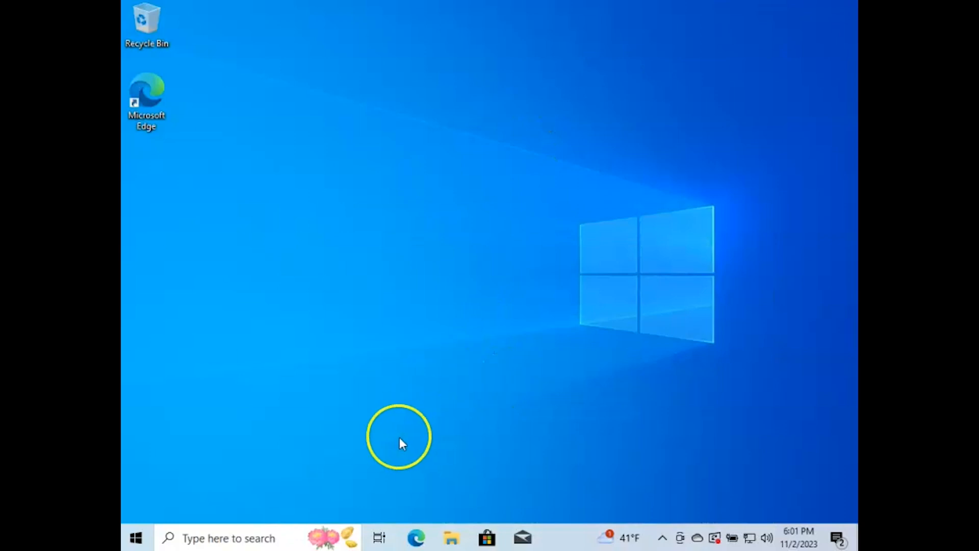
mouse_move(453, 538)
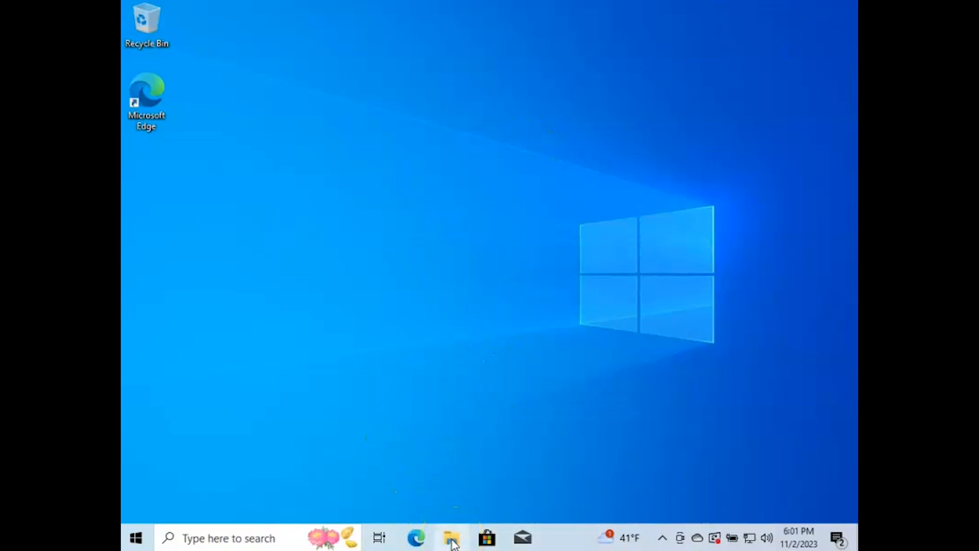
mouse_move(425, 500)
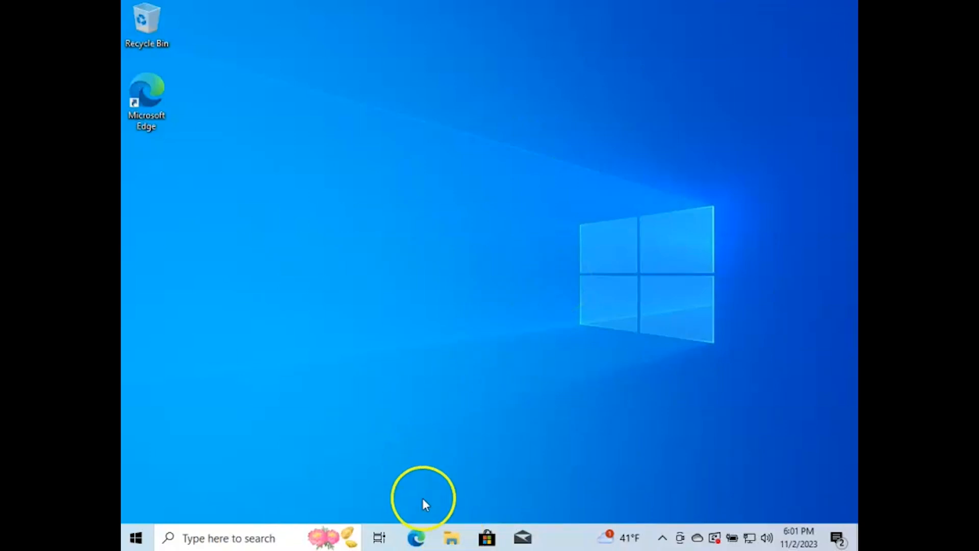
Run VirtualBox-7.0.12-159484-Win from the Downloads folder and allow it in User Account Control.
click(451, 538)
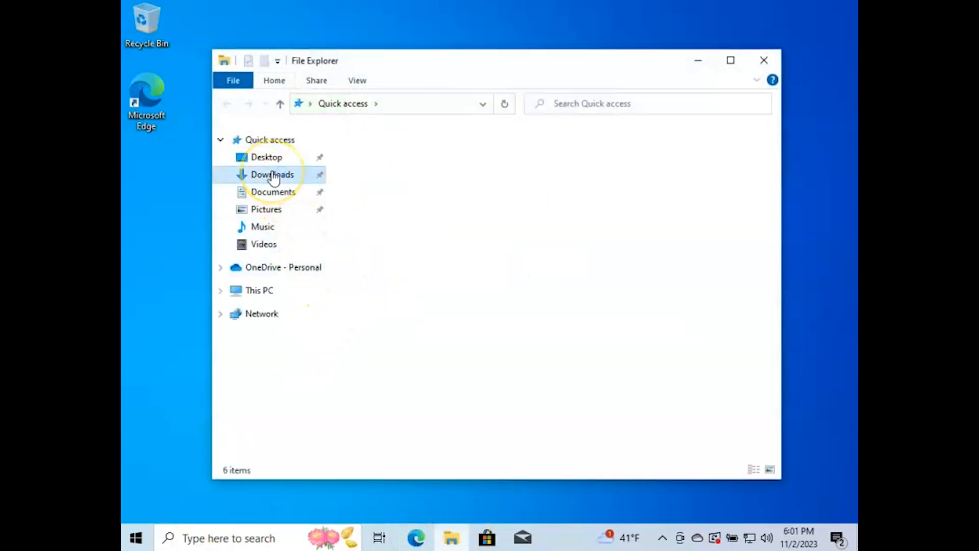
click(272, 175)
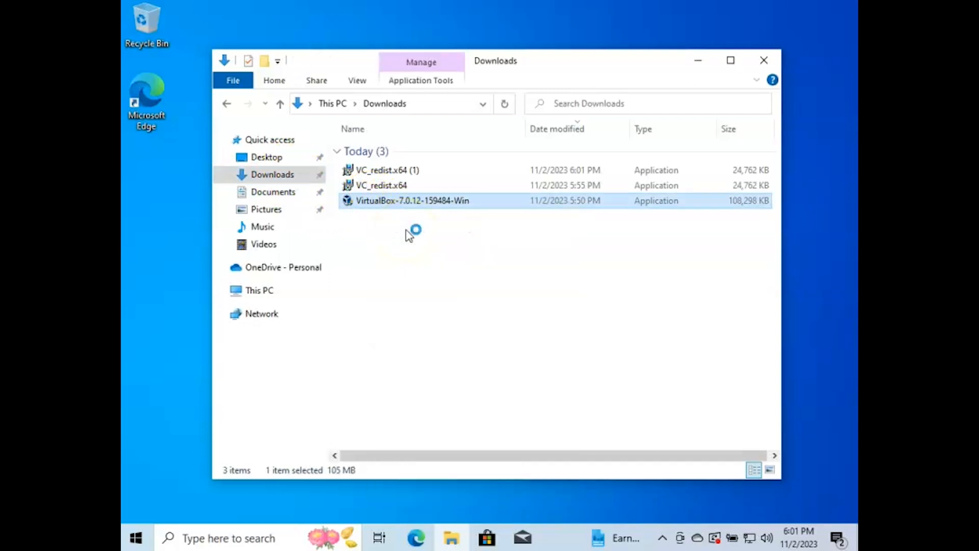
double_click(412, 201)
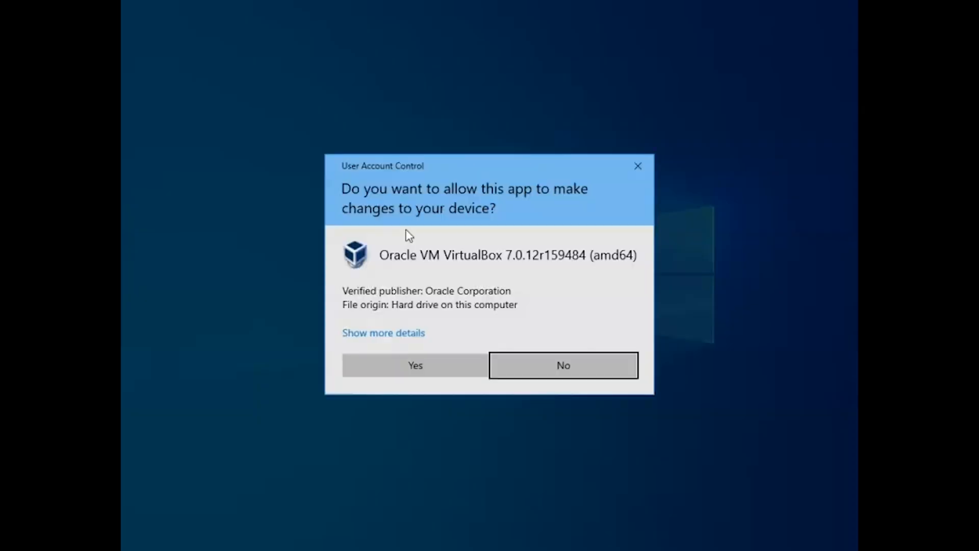
click(415, 365)
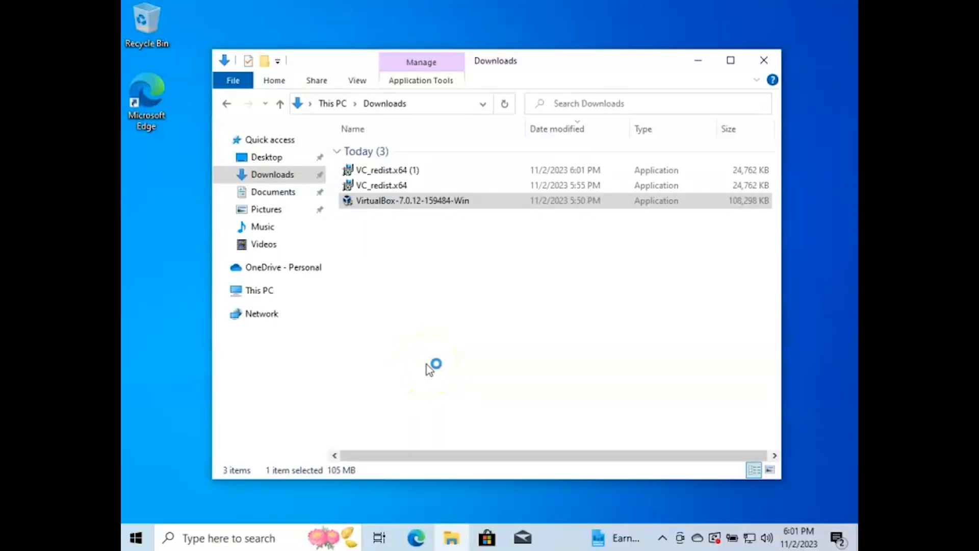
Advance past the welcome page, accepting the Network Interfaces and Missing Python Dependencies warnings.
double_click(411, 200)
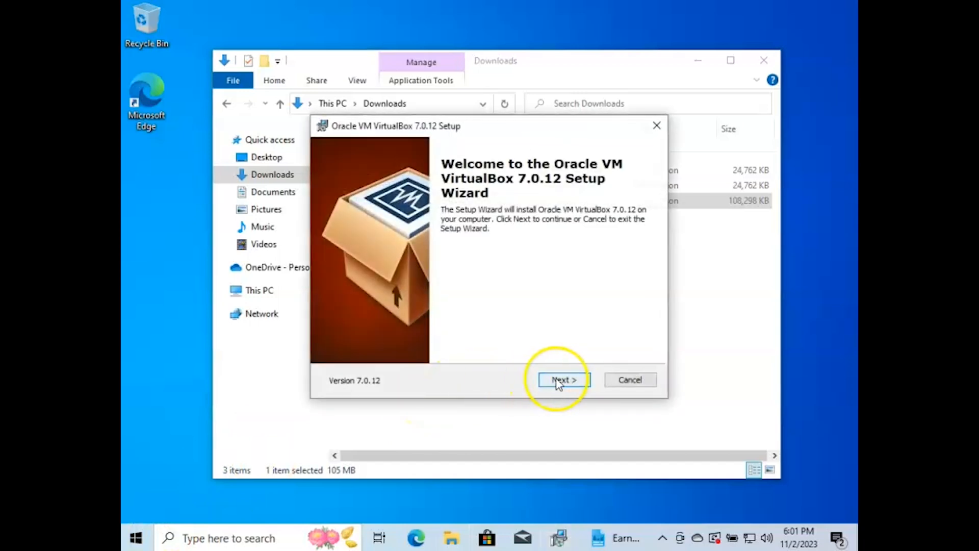
click(563, 380)
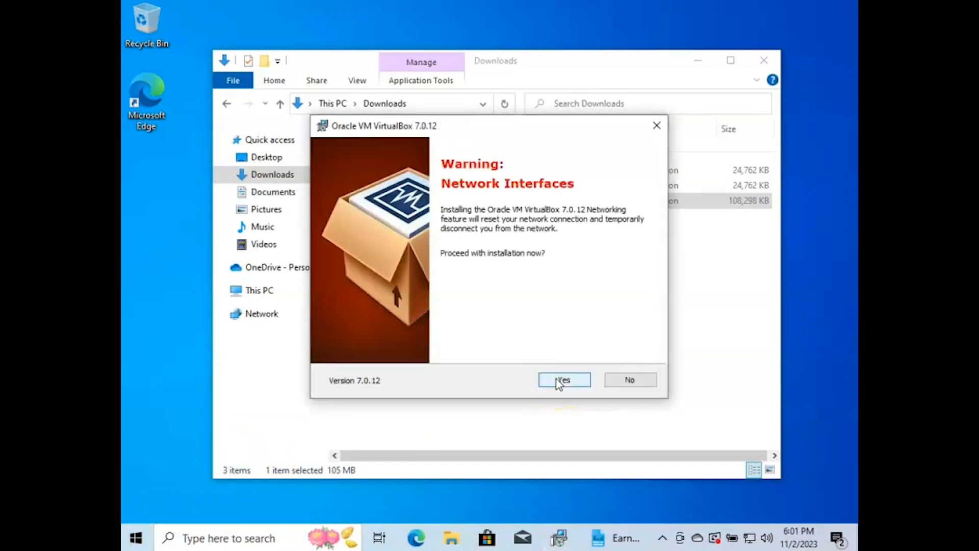
click(562, 380)
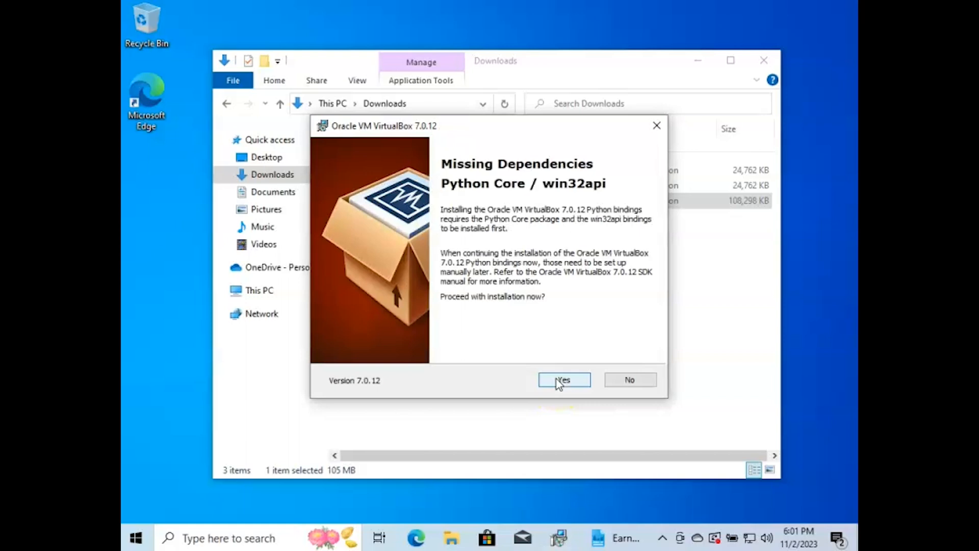
click(563, 380)
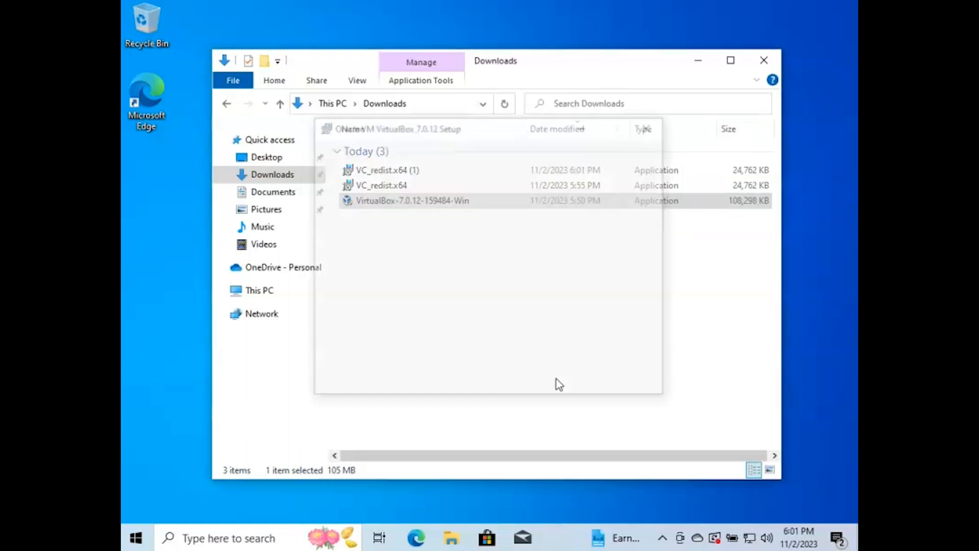